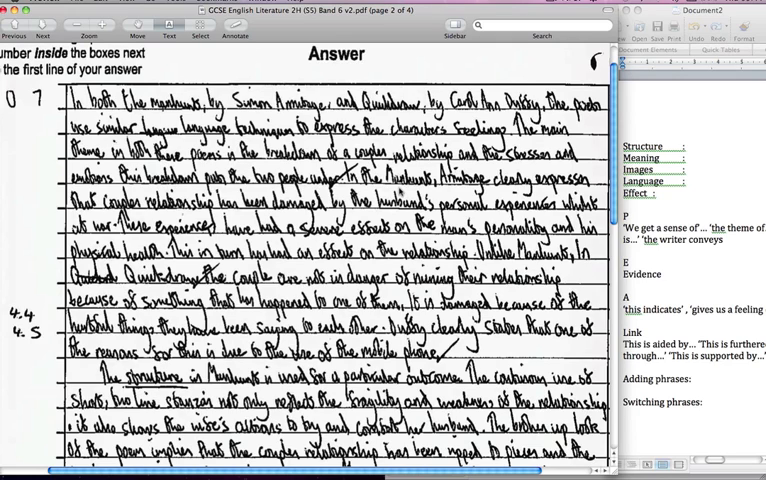
{"action": "mouse_move", "coordinate": [398, 192]}
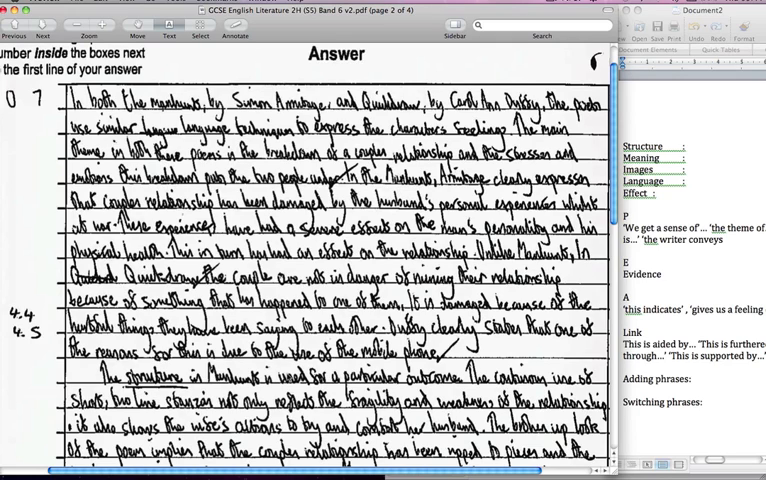
{"action": "mouse_move", "coordinate": [290, 378]}
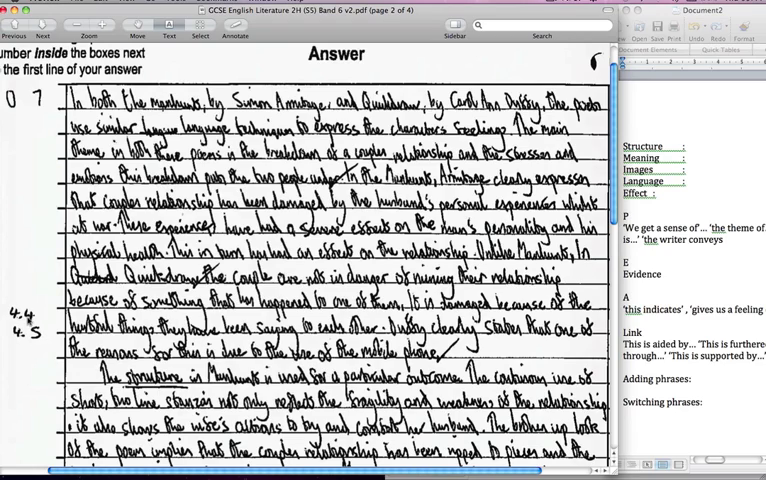
Step: Move down the handwritten answer to the extended-metaphor paragraph and the conclusion on page 3
{"action": "scroll", "scroll_direction": "down", "scroll_amount": 3}
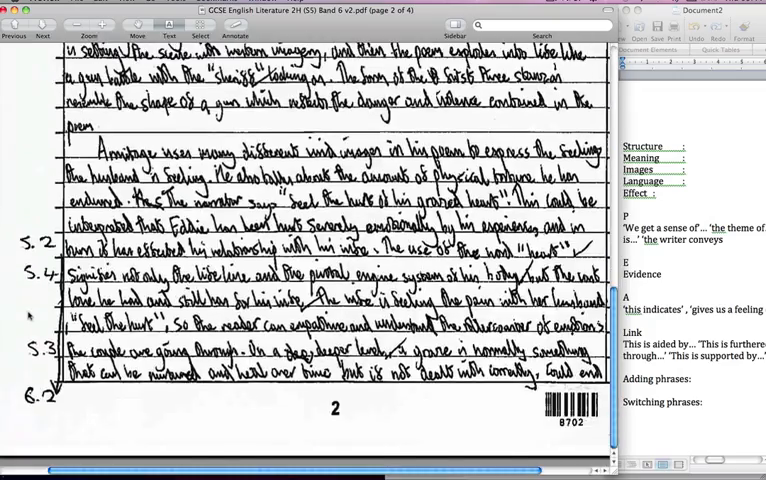
{"action": "left_click", "coordinate": [40, 30]}
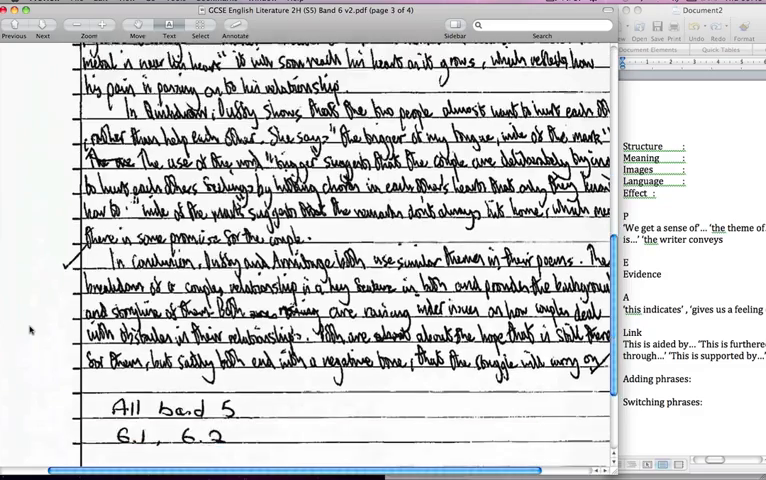
{"action": "scroll", "scroll_direction": "down", "scroll_amount": 3}
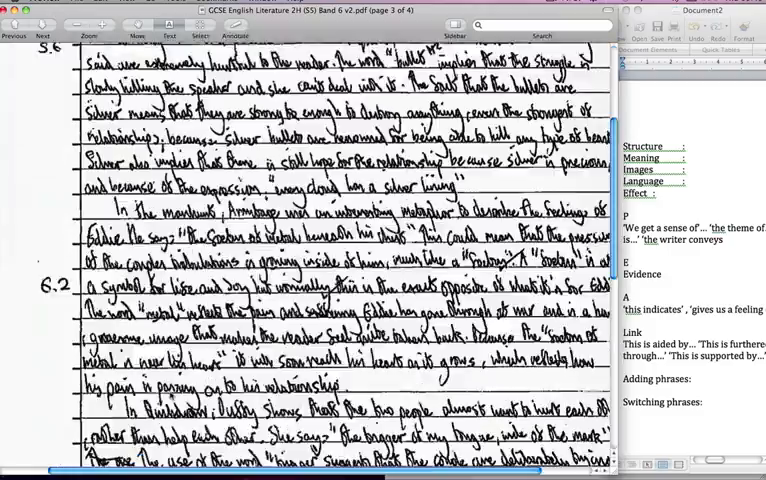
Step: Return to the introduction at the top of the Answer page comparing The Manhunt and Quickdraw
{"action": "scroll", "scroll_direction": "down", "scroll_amount": 3}
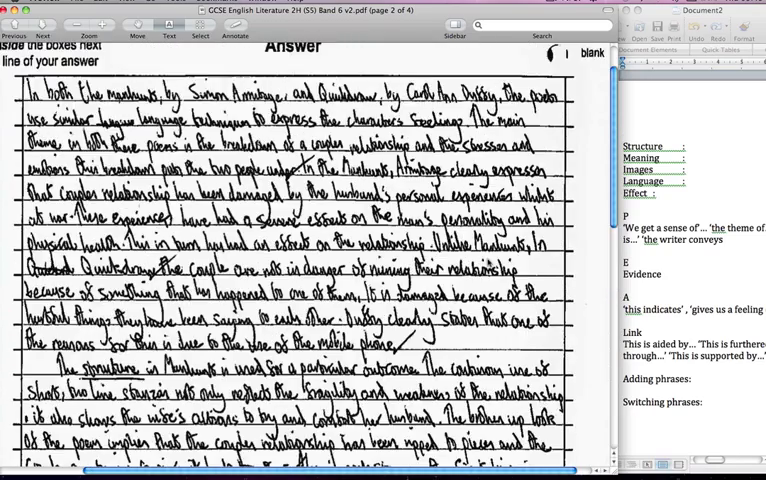
{"action": "scroll", "scroll_direction": "down", "scroll_amount": 3}
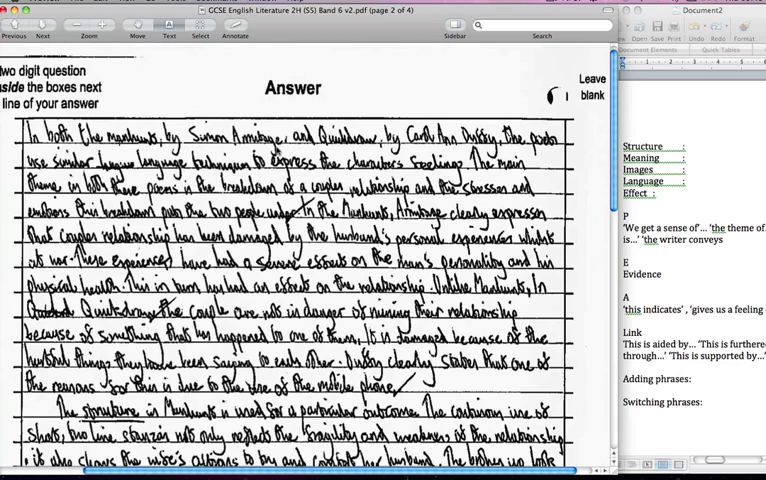
{"action": "mouse_move", "coordinate": [590, 184]}
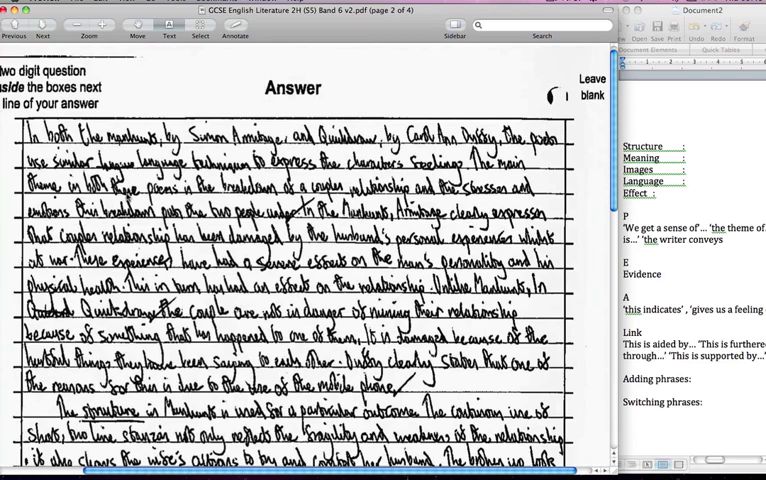
{"action": "mouse_move", "coordinate": [438, 202]}
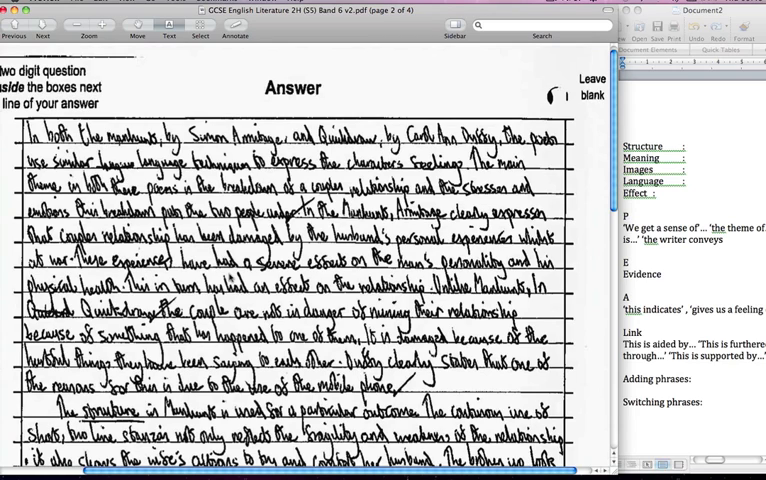
{"action": "mouse_move", "coordinate": [442, 270]}
{"action": "type", "text": " '"}
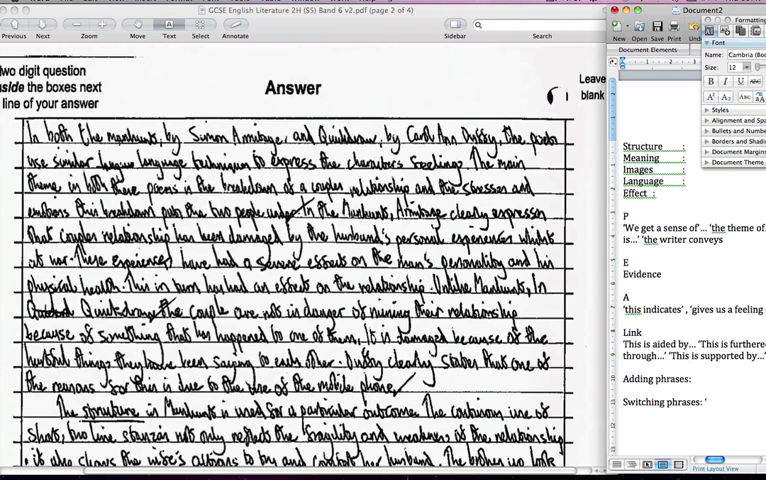
Step: Note 'unlike' and 'in' under Switching phrases and 'similarly' under Adding phrases
{"action": "type", "text": "unlike"}
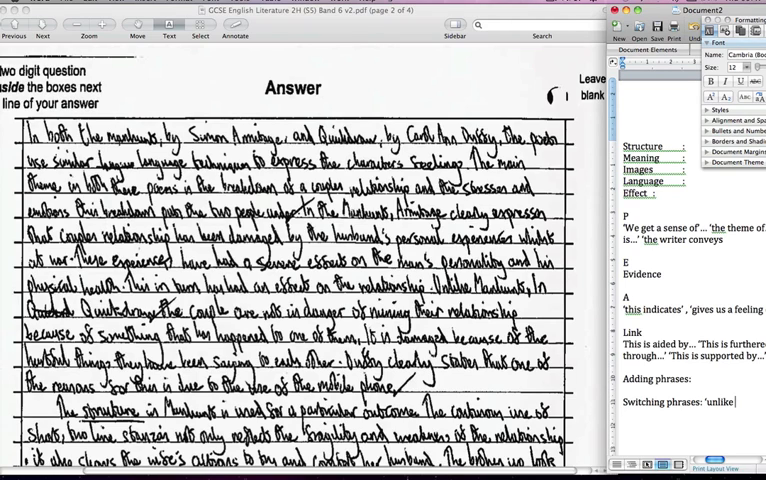
{"action": "type", "text": "in'"}
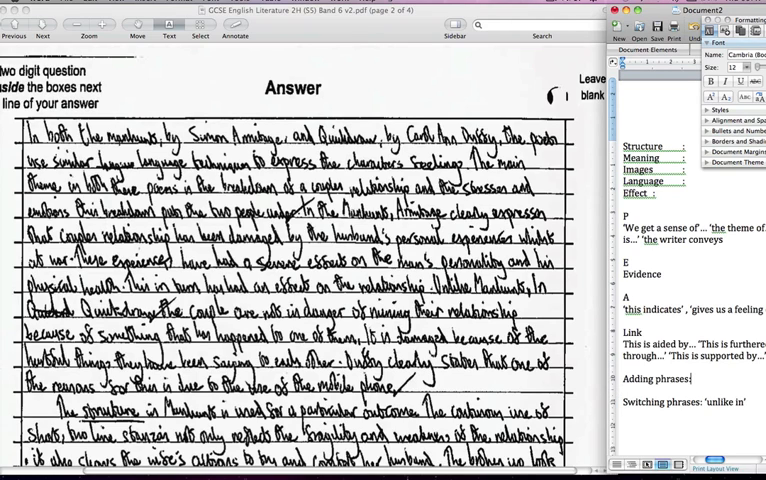
{"action": "type", "text": "s"}
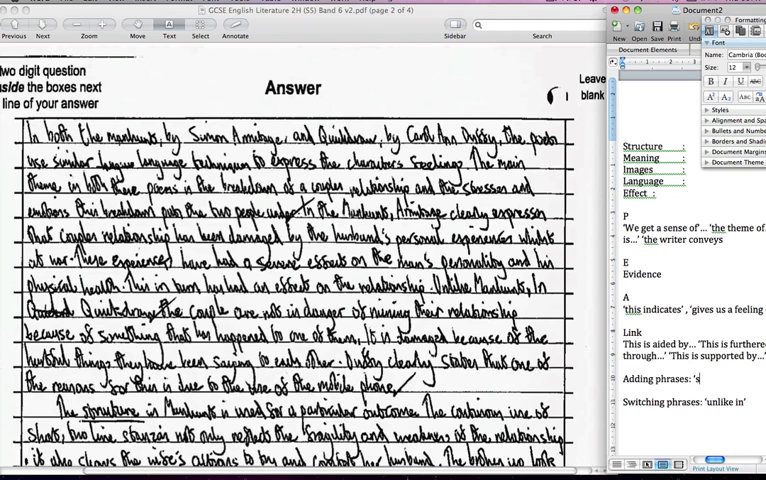
{"action": "type", "text": "milarly'"}
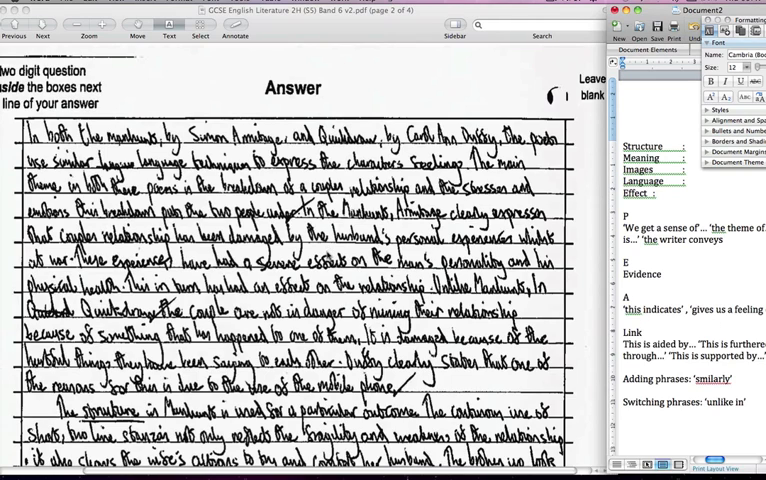
{"action": "mouse_move", "coordinate": [328, 256]}
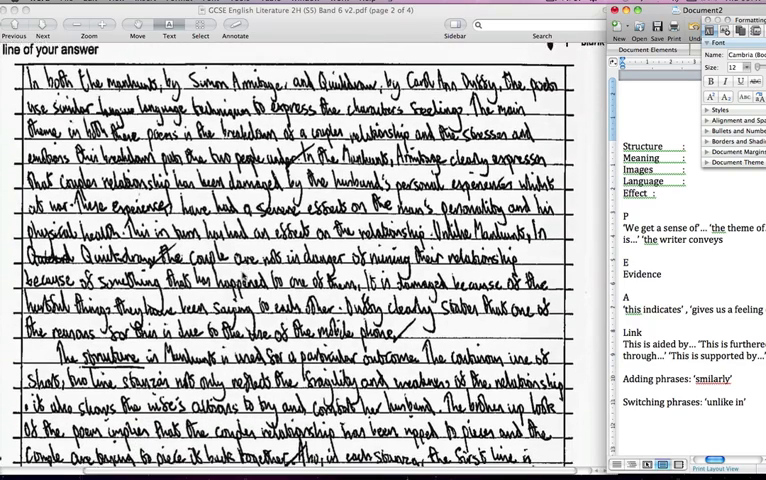
Step: Bring the second paragraph on structure of the two poems into view on page 2
{"action": "scroll", "scroll_direction": "down", "scroll_amount": 3}
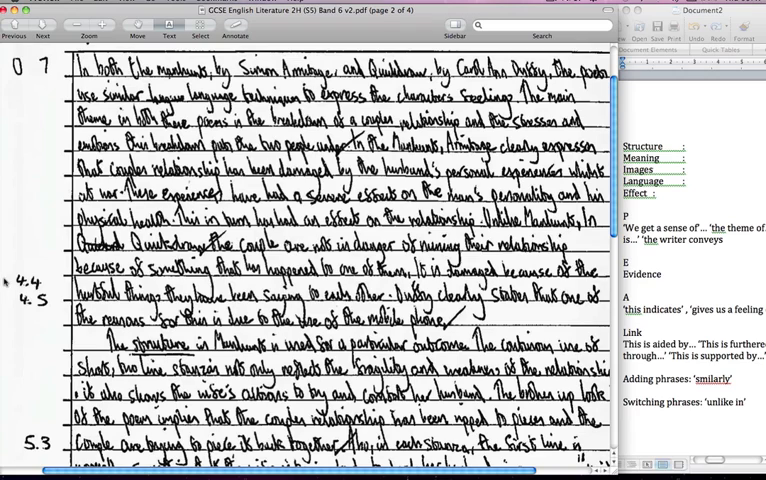
{"action": "scroll", "scroll_direction": "down", "scroll_amount": 3}
{"action": "type", "text": " 1"}
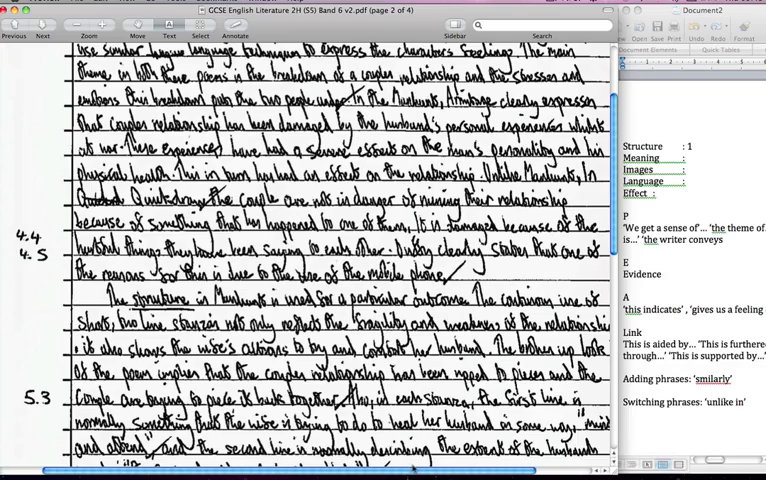
{"action": "scroll", "scroll_direction": "down", "scroll_amount": 3}
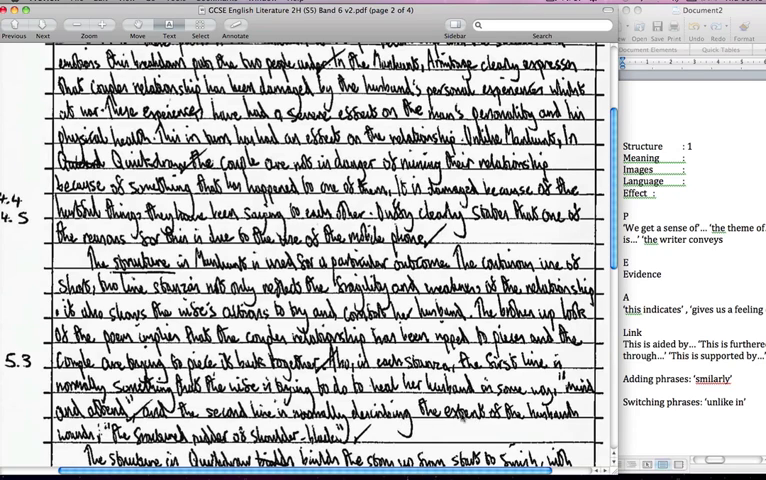
{"action": "scroll", "scroll_direction": "down", "scroll_amount": 3}
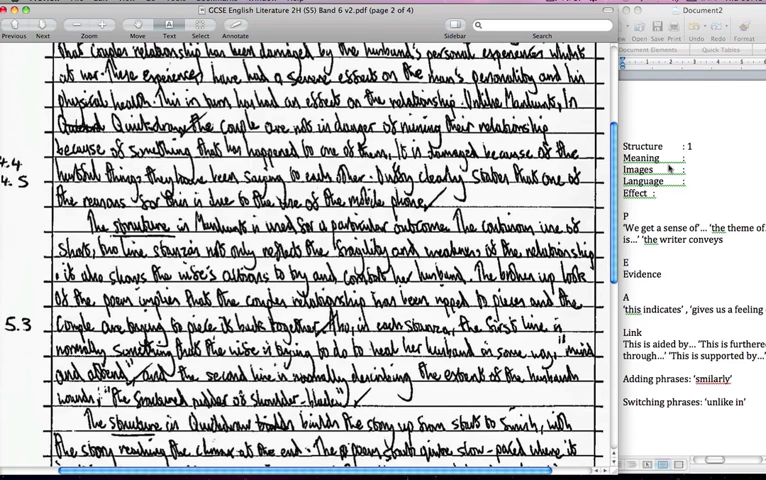
{"action": "mouse_move", "coordinate": [660, 176]}
{"action": "type", "text": " 1"}
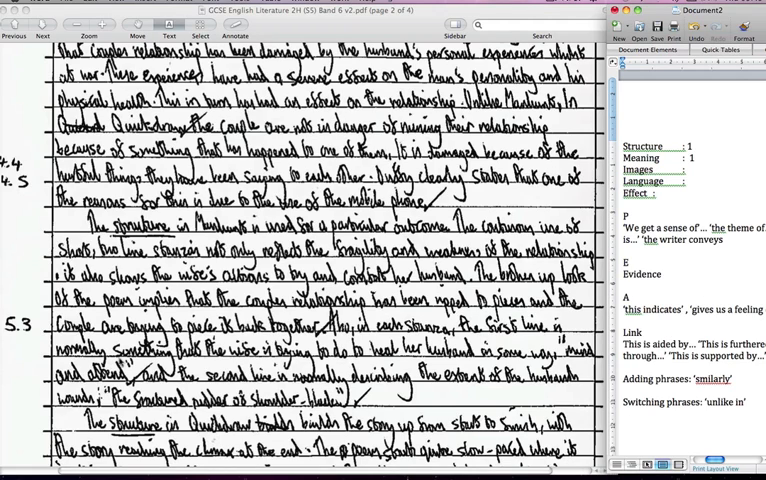
Step: Read down past the Quickdraw structure paragraph to 'Armitage uses many different vivid images'
{"action": "scroll", "scroll_direction": "down", "scroll_amount": 3}
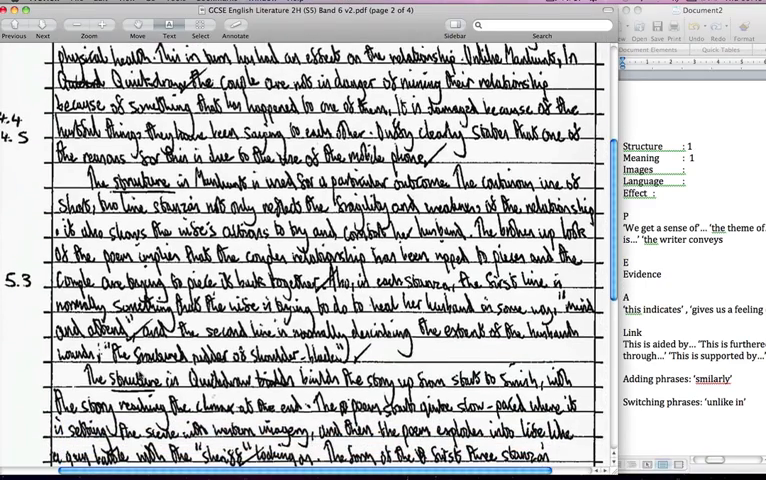
{"action": "scroll", "scroll_direction": "down", "scroll_amount": 3}
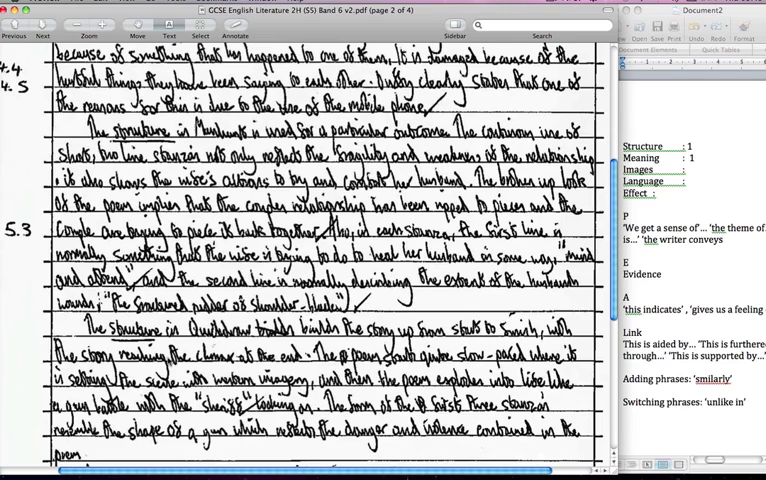
{"action": "scroll", "scroll_direction": "down", "scroll_amount": 3}
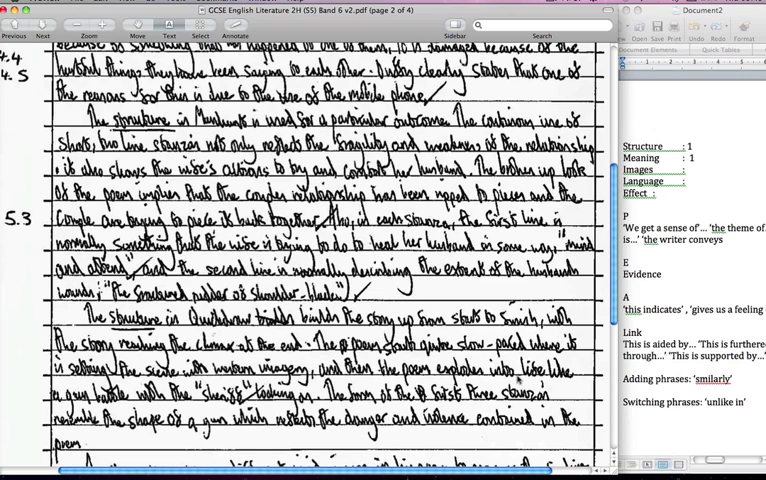
{"action": "scroll", "scroll_direction": "down", "scroll_amount": 3}
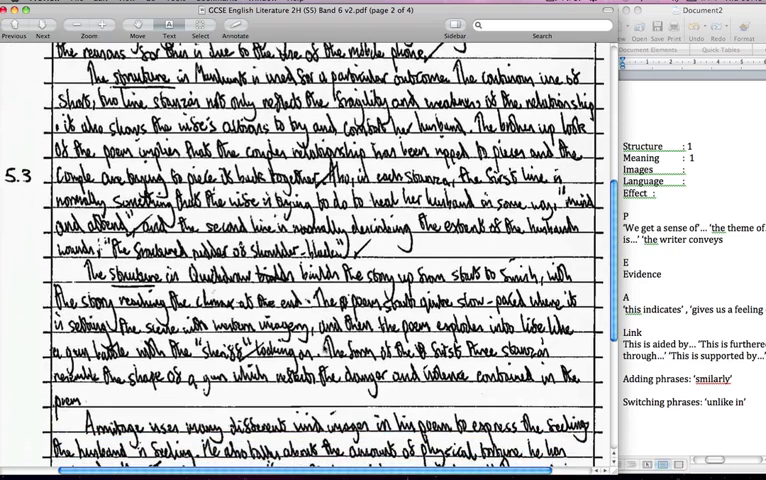
{"action": "scroll", "scroll_direction": "down", "scroll_amount": 3}
{"action": "type", "text": " 1"}
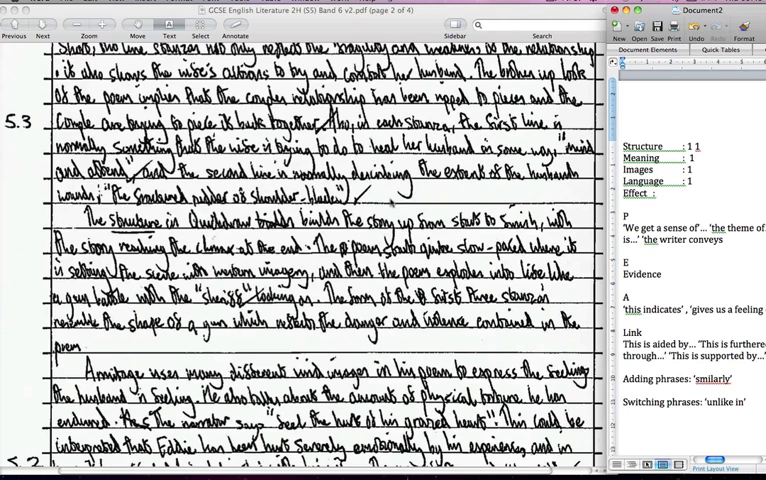
Step: Read the full vivid-images paragraph and the margin-numbered imagery points at the bottom of page 2
{"action": "scroll", "scroll_direction": "down", "scroll_amount": 3}
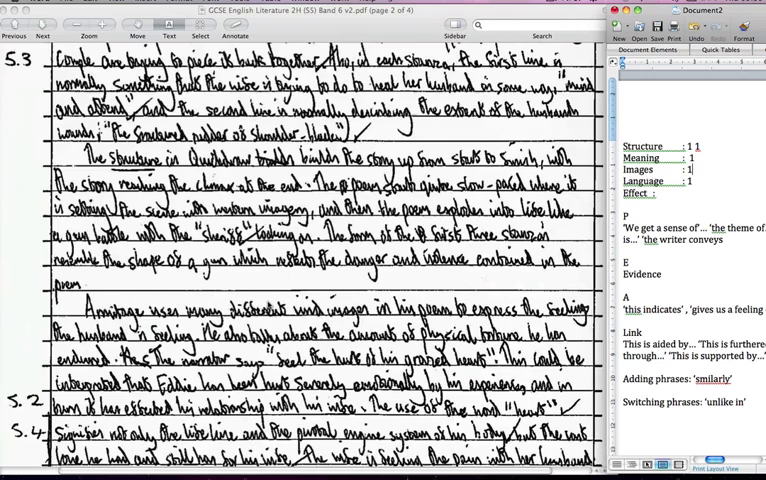
{"action": "scroll", "scroll_direction": "down", "scroll_amount": 3}
{"action": "type", "text": " 1"}
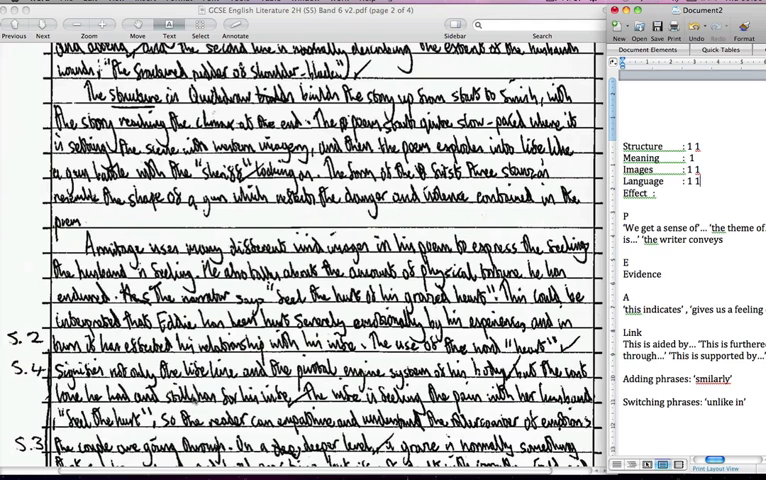
{"action": "scroll", "scroll_direction": "down", "scroll_amount": 3}
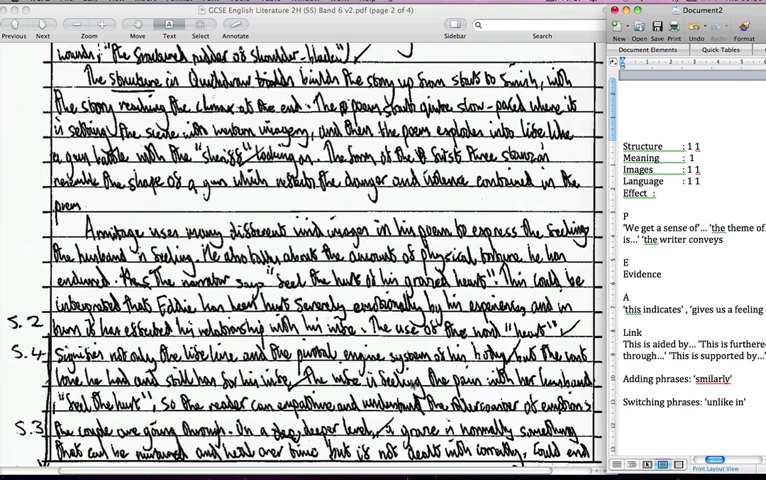
{"action": "scroll", "scroll_direction": "down", "scroll_amount": 3}
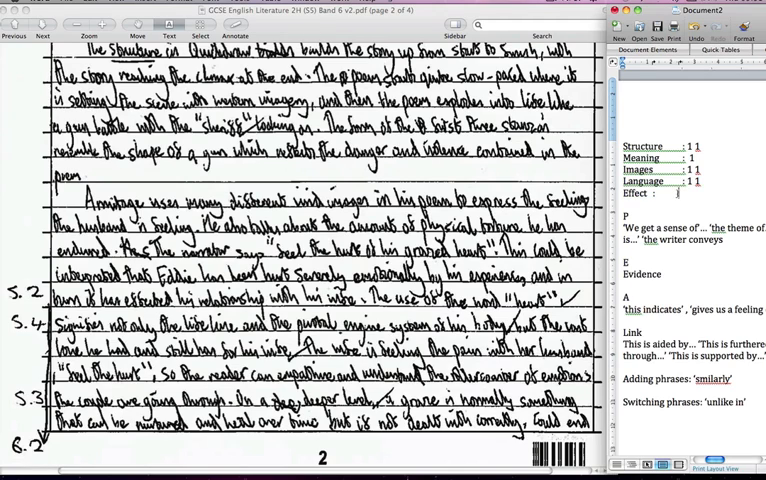
Step: Add a tally mark '1' after the relevant SMILE heading in Document2
{"action": "type", "text": "1"}
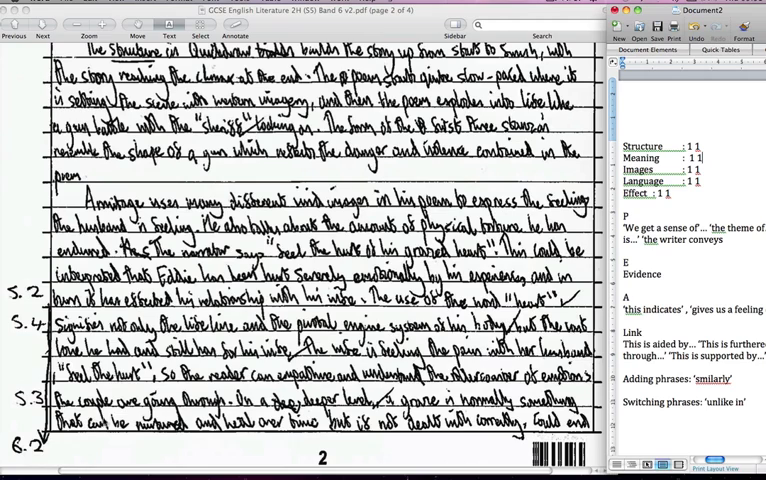
{"action": "mouse_move", "coordinate": [224, 446]}
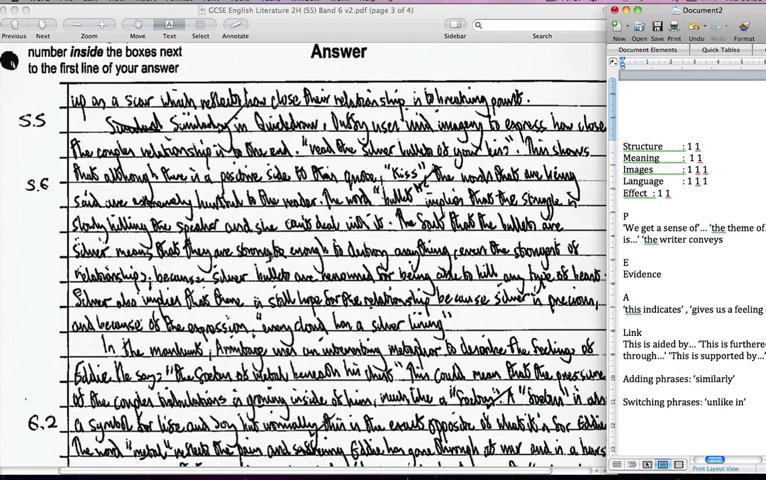
{"action": "mouse_move", "coordinate": [452, 250]}
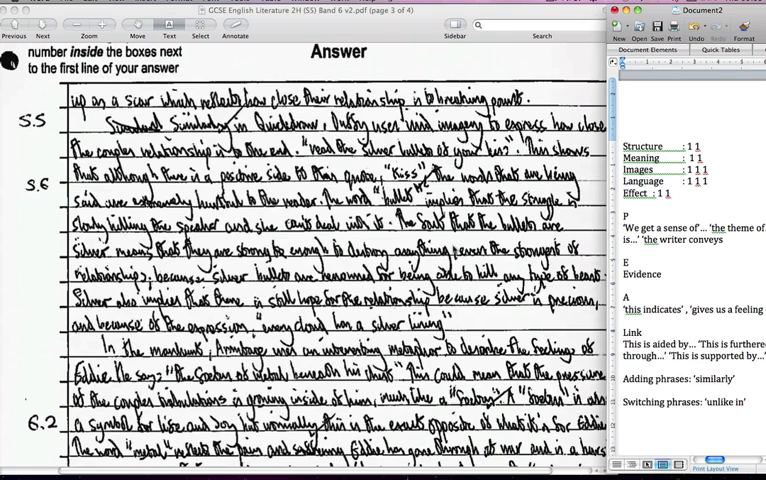
{"action": "mouse_move", "coordinate": [204, 290]}
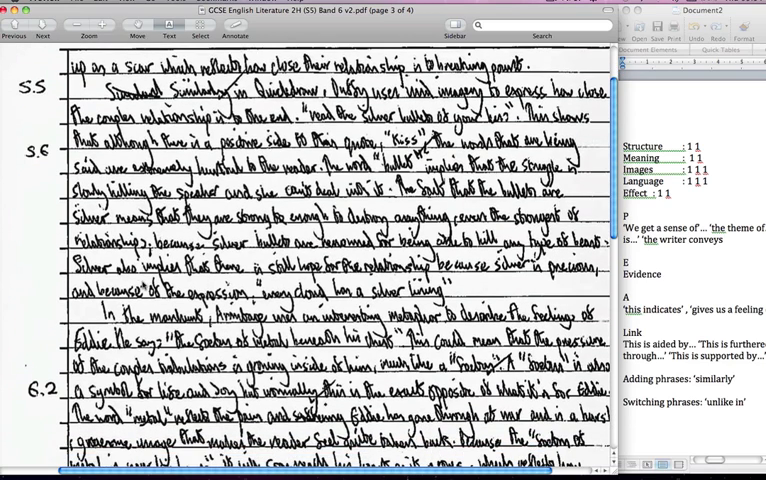
Step: Read down page 3 through the extended-metaphor paragraph to the paragraph marked 6.2
{"action": "scroll", "scroll_direction": "down", "scroll_amount": 3}
{"action": "type", "text": " 1"}
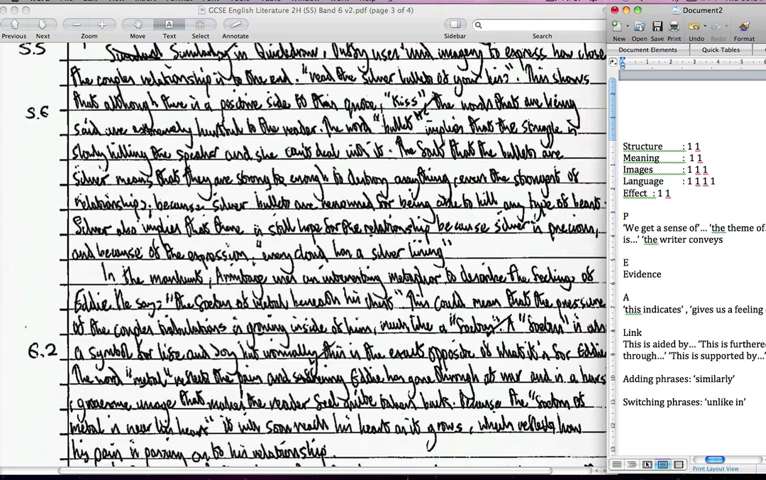
{"action": "scroll", "scroll_direction": "down", "scroll_amount": 3}
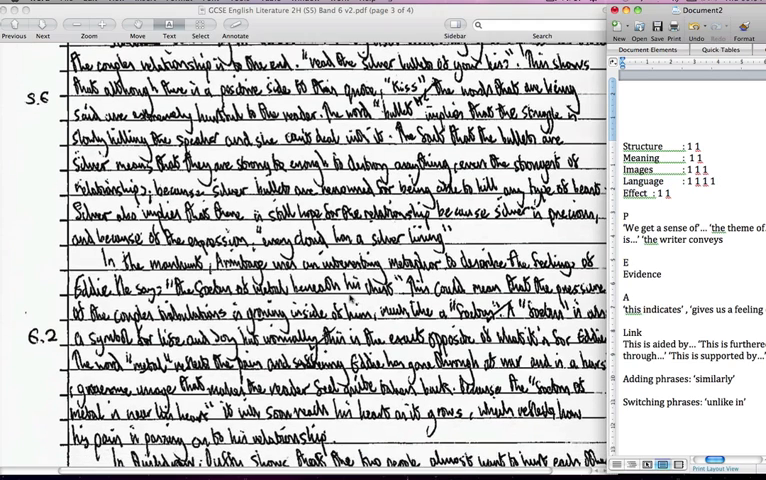
{"action": "scroll", "scroll_direction": "down", "scroll_amount": 3}
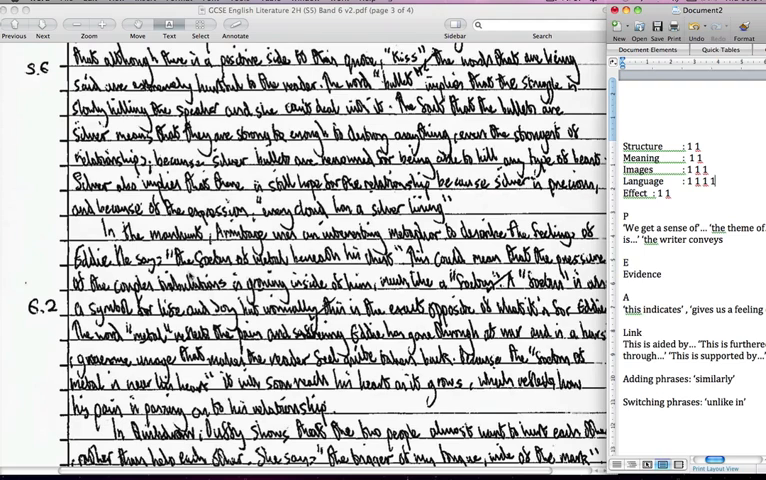
{"action": "scroll", "scroll_direction": "down", "scroll_amount": 3}
{"action": "type", "text": " 1"}
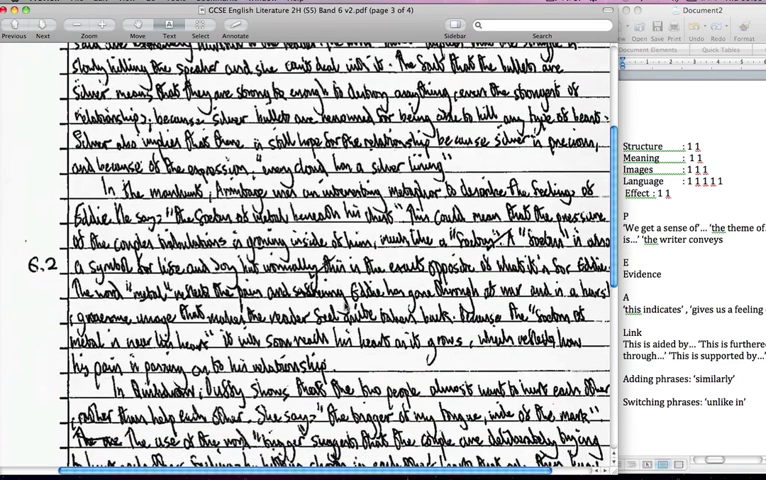
{"action": "scroll", "scroll_direction": "down", "scroll_amount": 3}
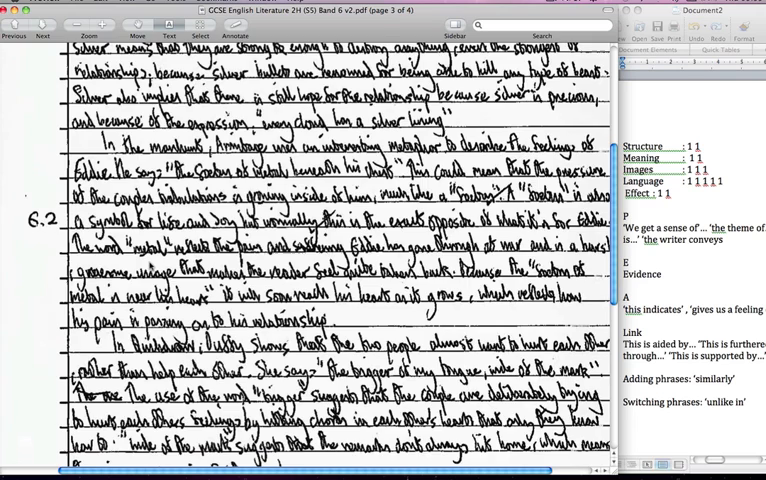
Step: Bring the paragraph beginning 'In conclusion' into view further down page 3
{"action": "scroll", "scroll_direction": "down", "scroll_amount": 3}
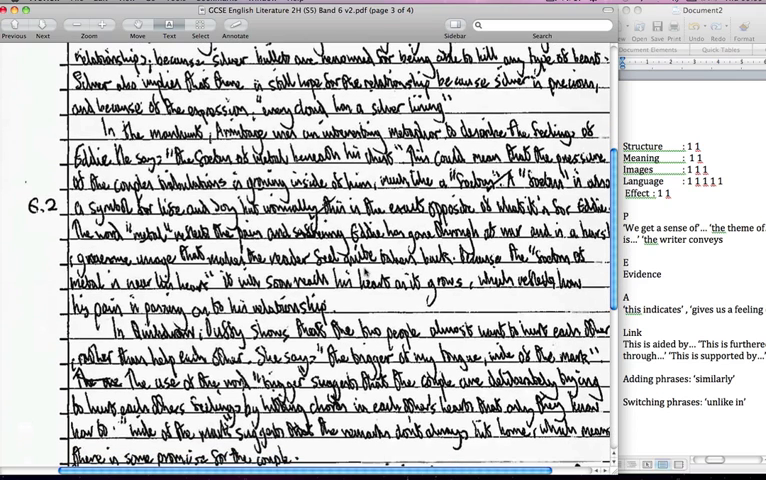
{"action": "mouse_move", "coordinate": [370, 272]}
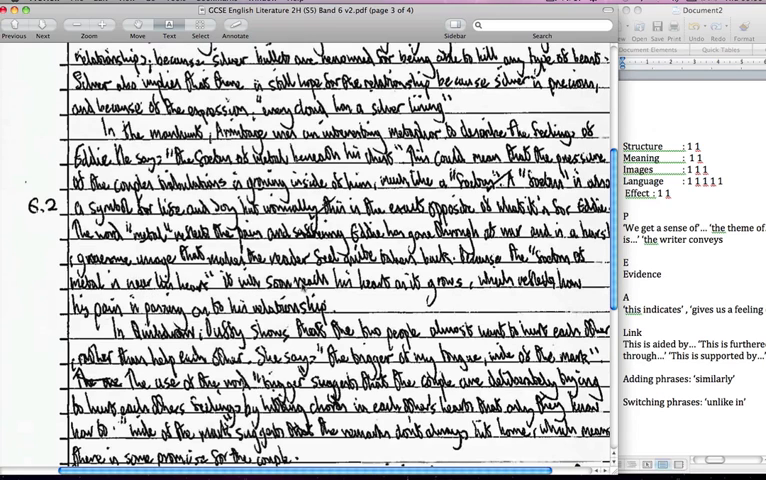
{"action": "mouse_move", "coordinate": [352, 294]}
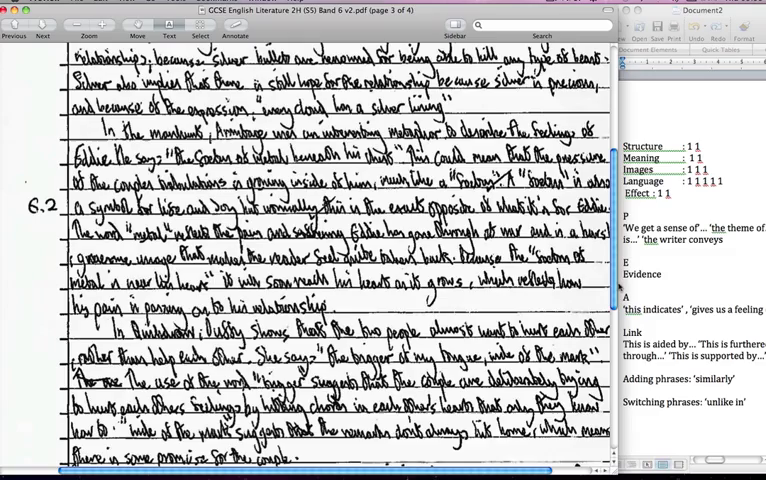
{"action": "scroll", "scroll_direction": "down", "scroll_amount": 3}
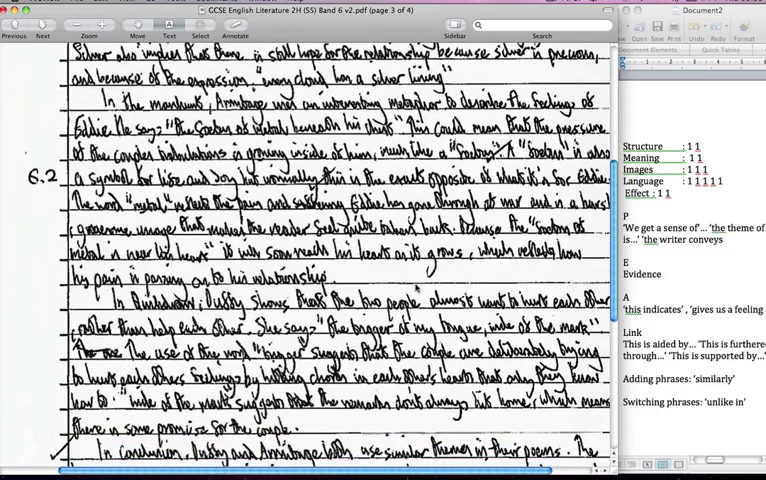
{"action": "scroll", "scroll_direction": "down", "scroll_amount": 3}
{"action": "type", "text": " 1"}
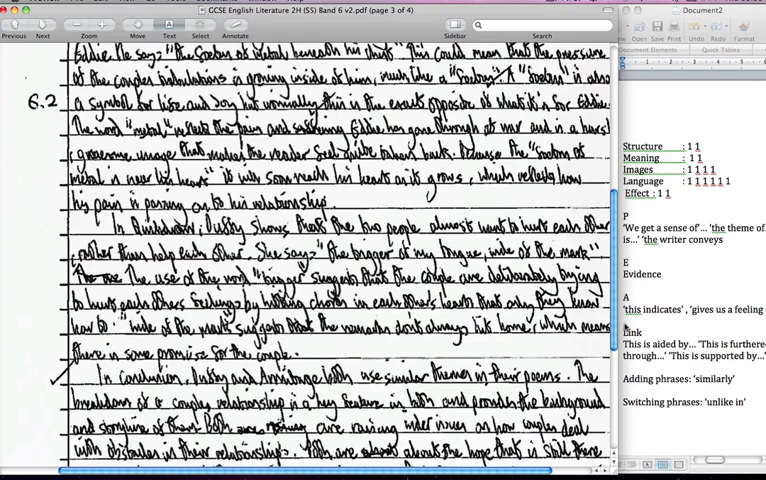
{"action": "scroll", "scroll_direction": "down", "scroll_amount": 3}
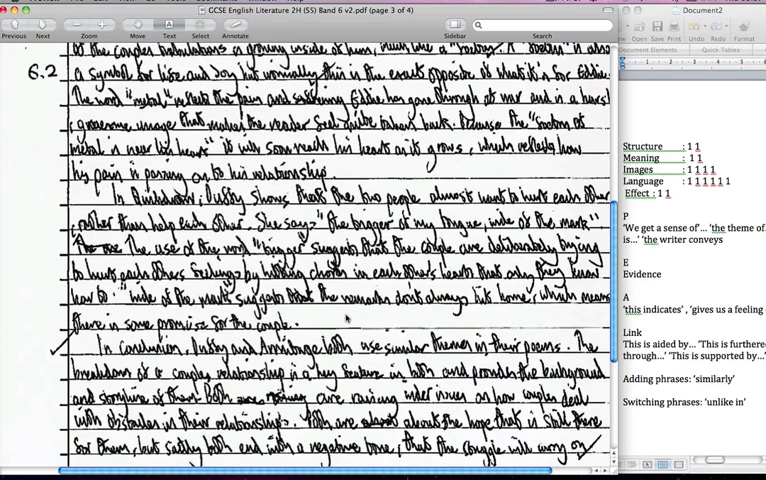
{"action": "scroll", "scroll_direction": "down", "scroll_amount": 3}
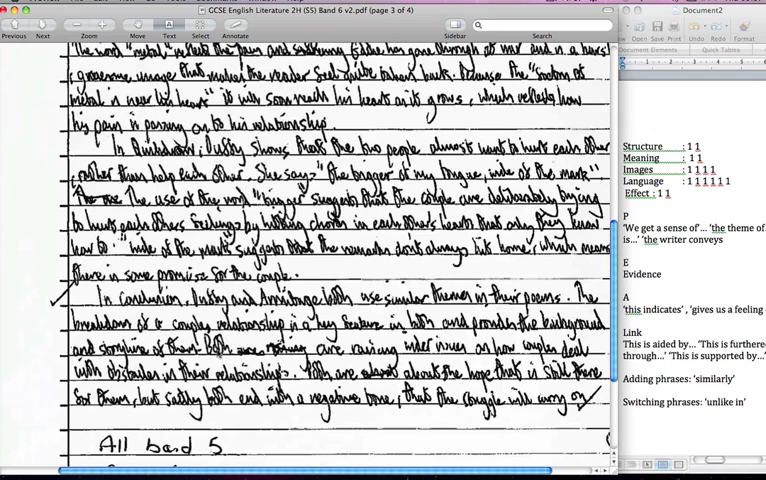
{"action": "mouse_move", "coordinate": [432, 356]}
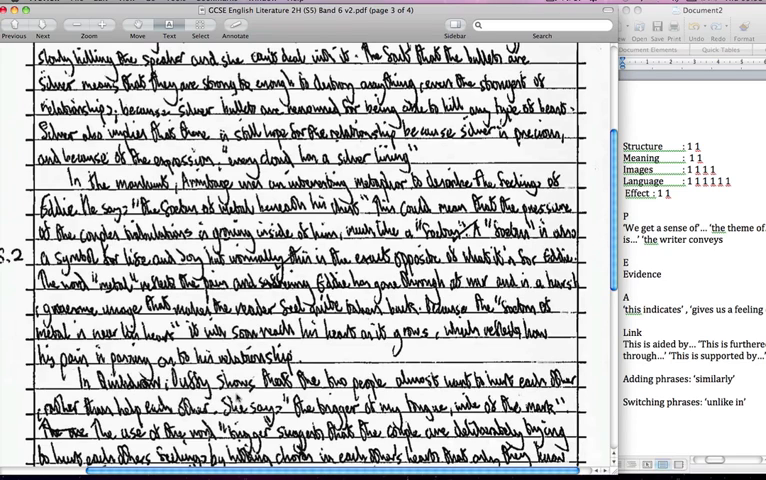
{"action": "mouse_move", "coordinate": [236, 396]}
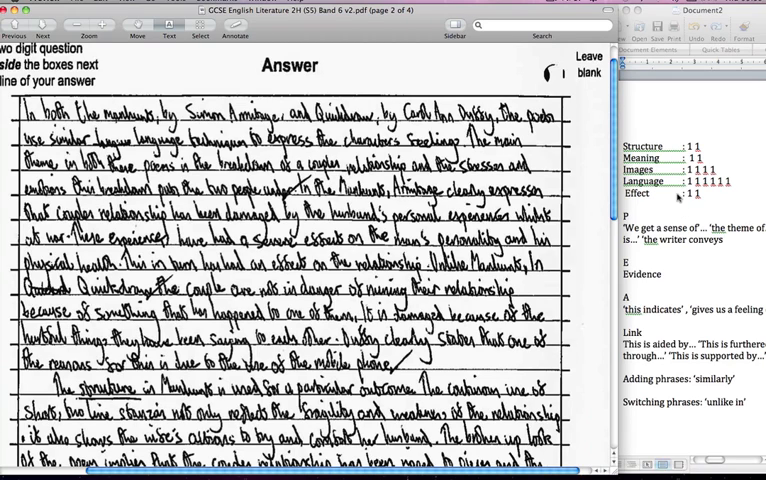
{"action": "mouse_move", "coordinate": [678, 196]}
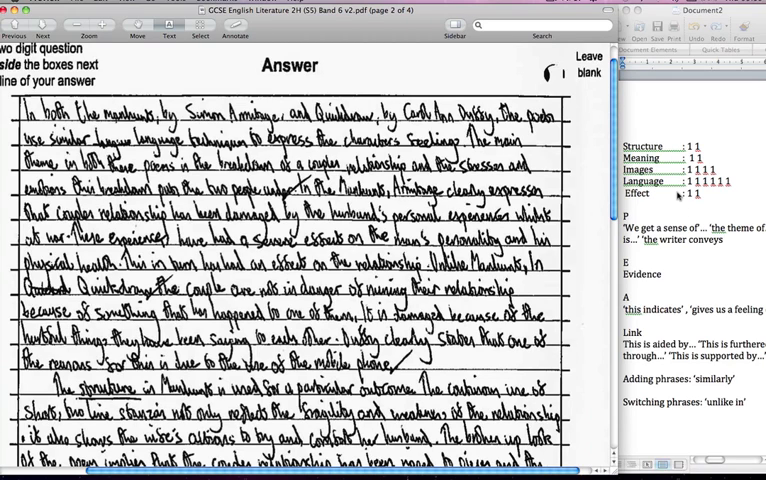